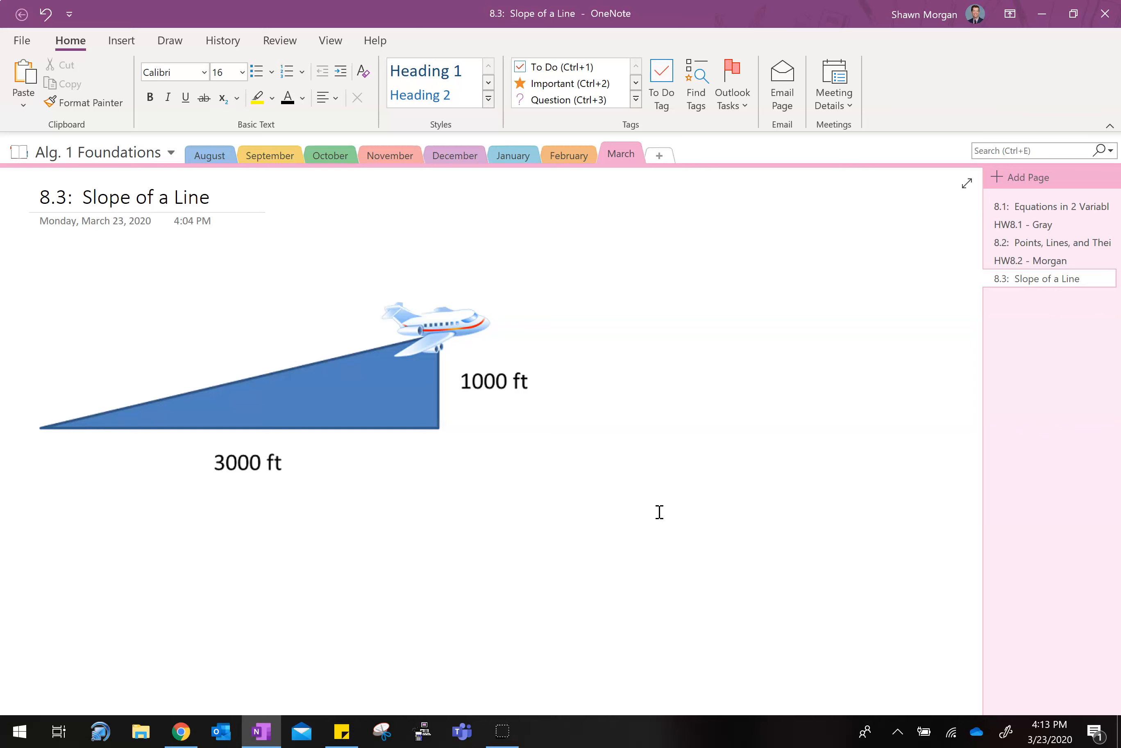
Switch to the Draw tools and pick the red pen
click(169, 40)
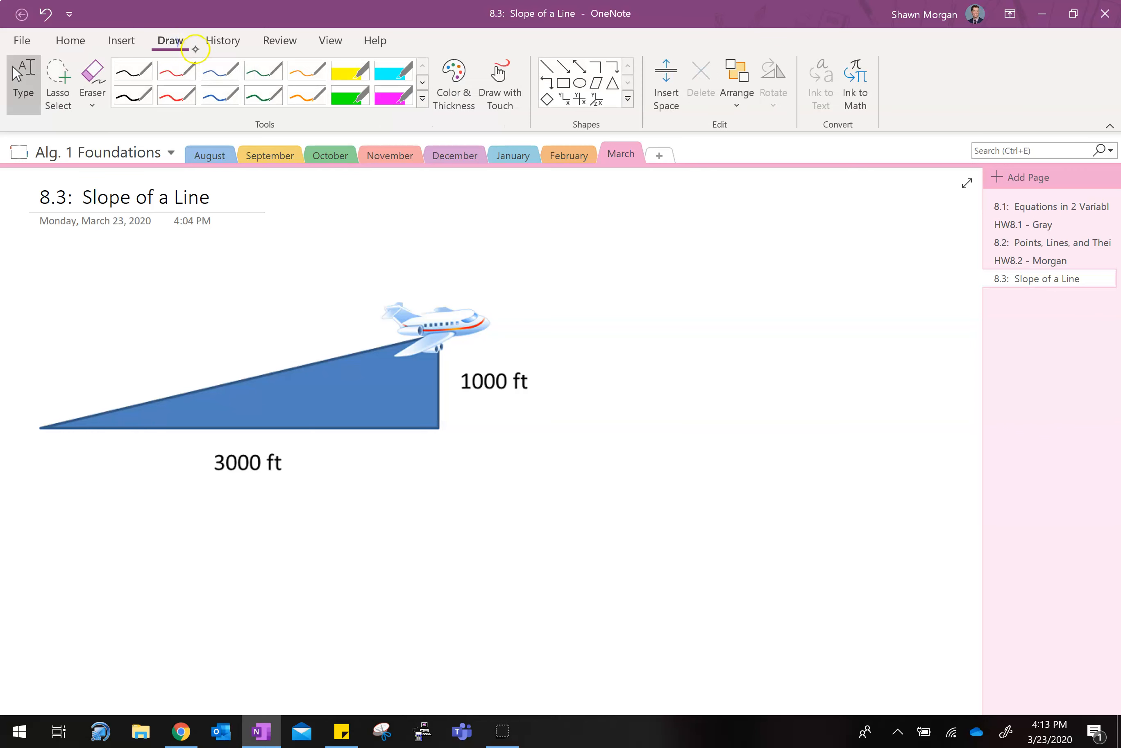
click(176, 95)
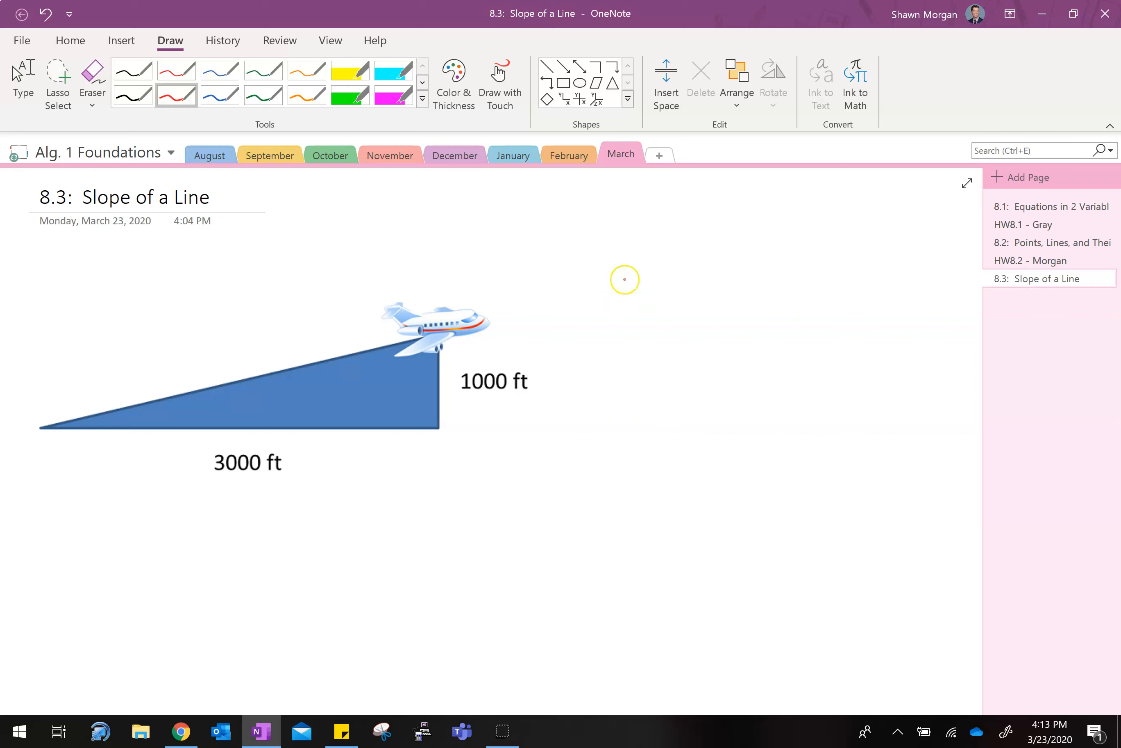
mouse_move(561, 379)
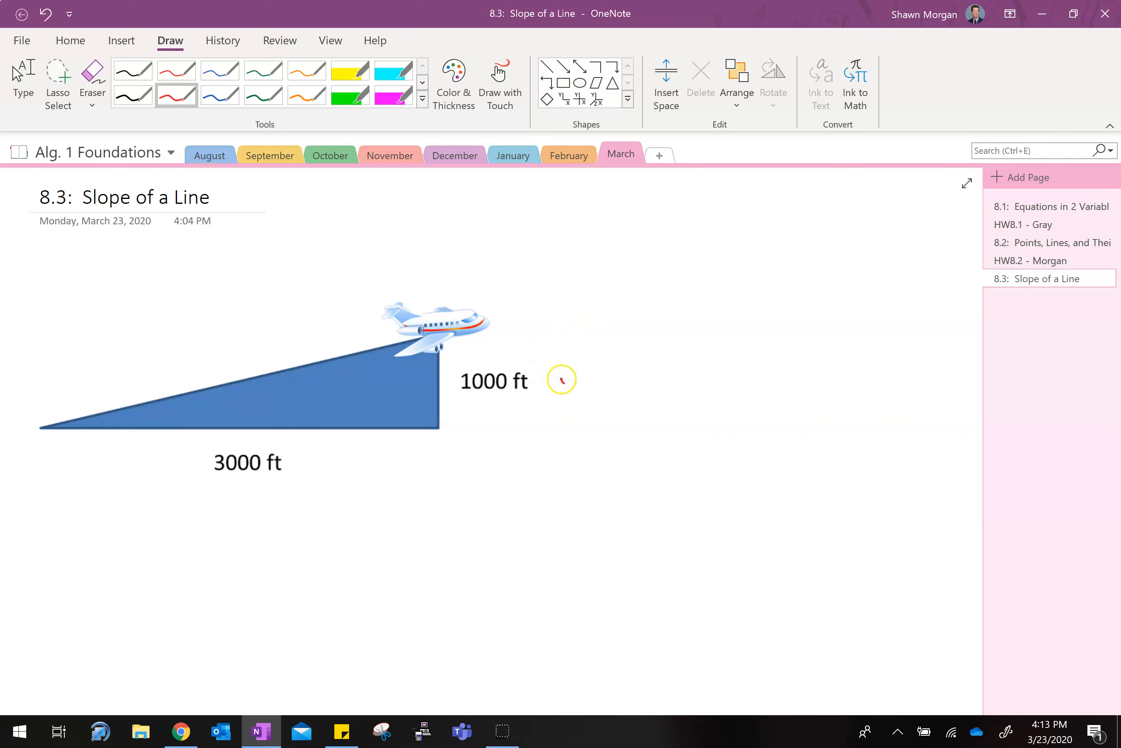
Label the triangle sides y and x, then ink slope = Δy/Δx to the right
drag(554, 390, 569, 372)
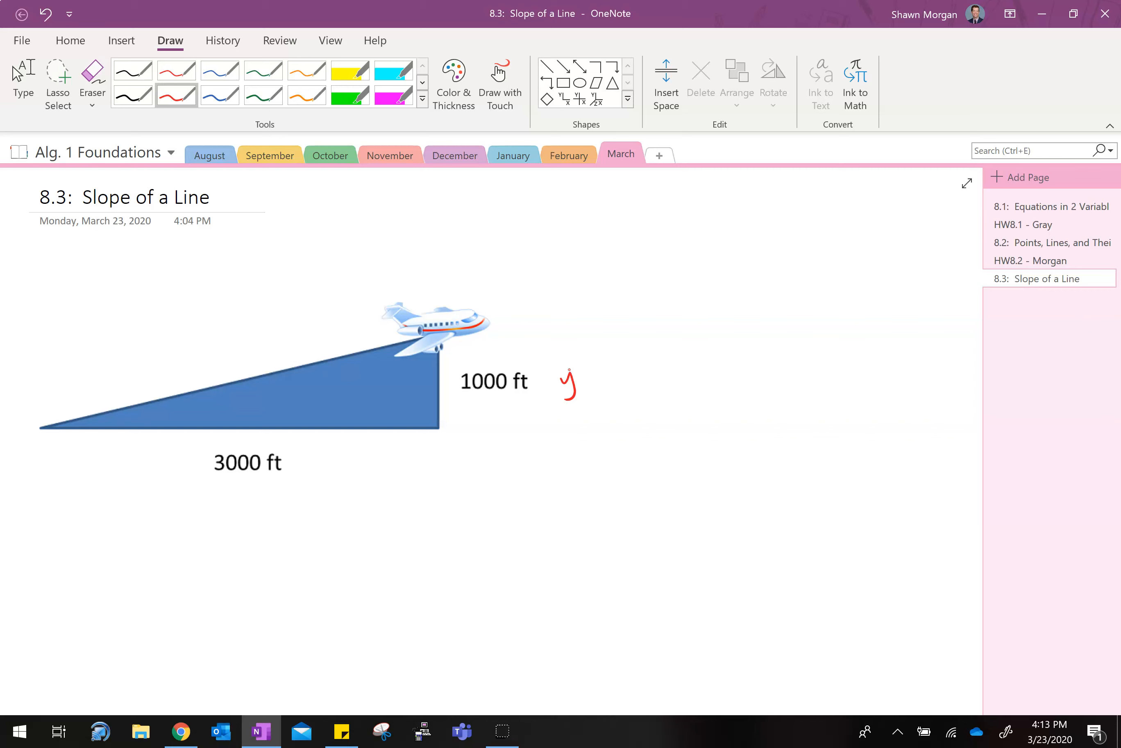
drag(236, 501, 246, 517)
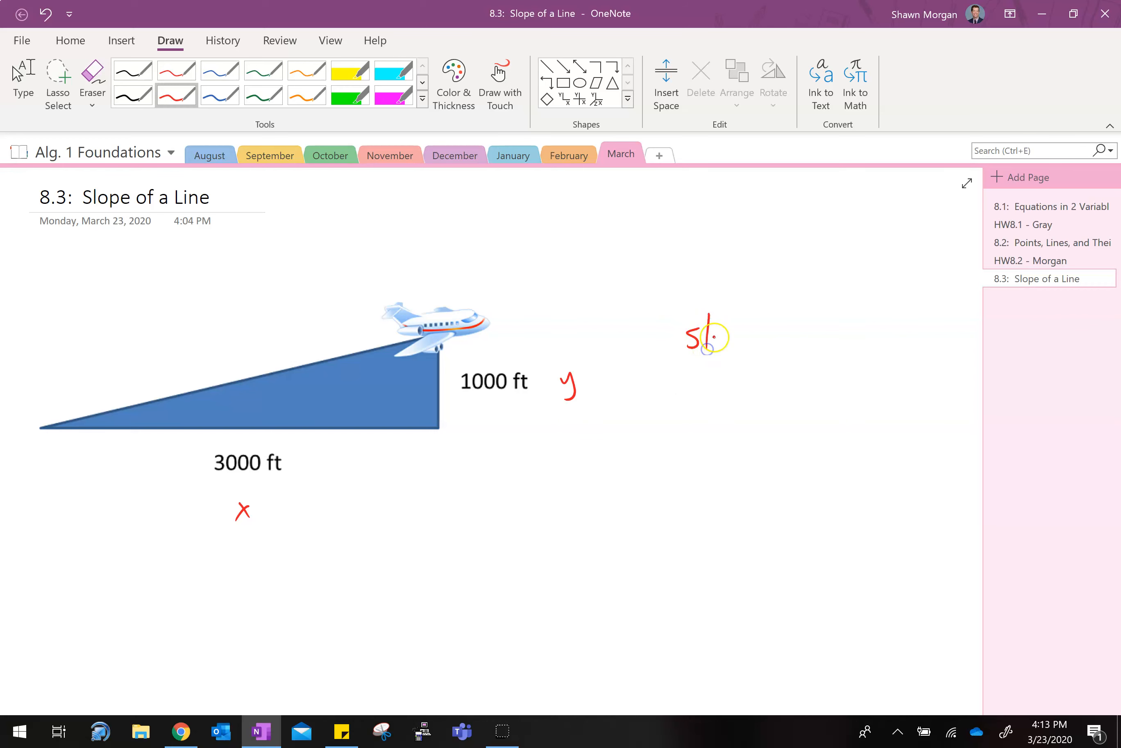
drag(722, 336, 758, 340)
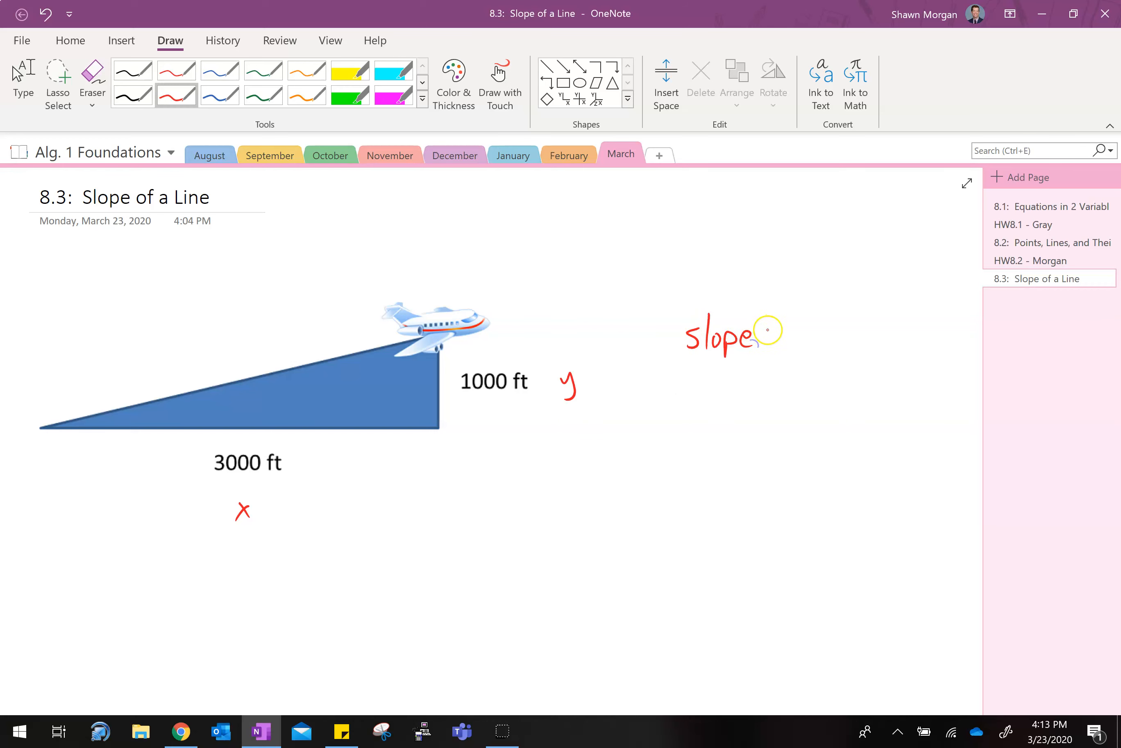
drag(759, 333, 819, 307)
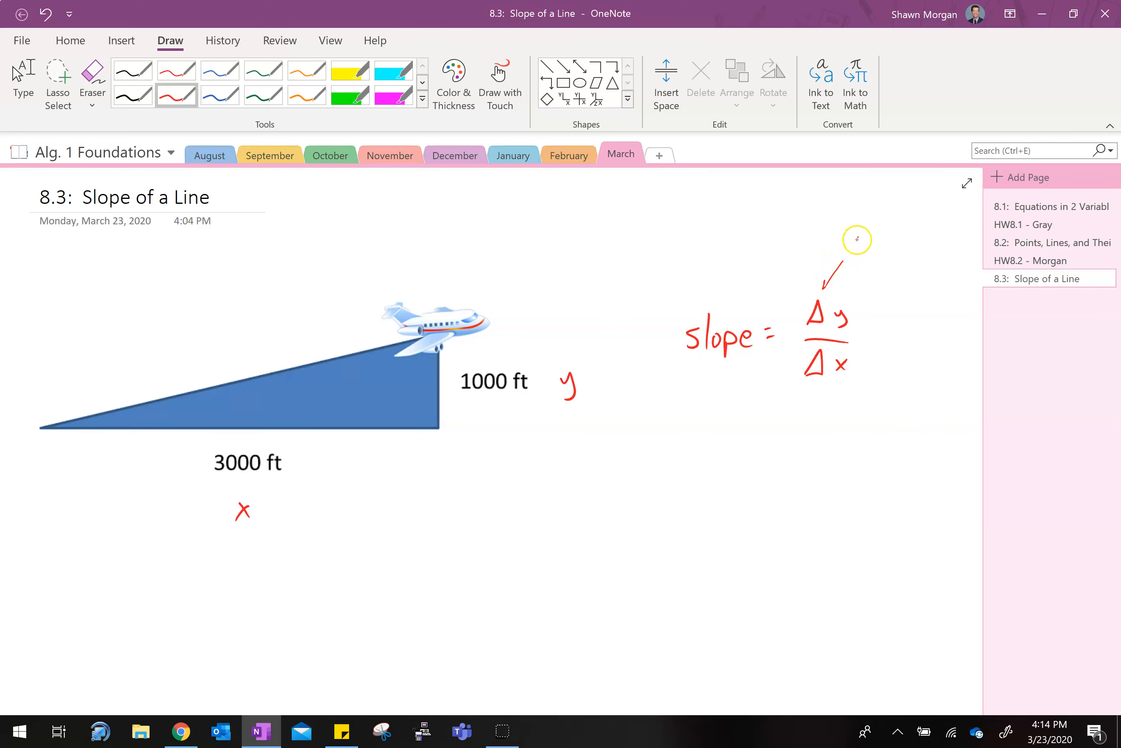
Write 'change' pointing at Δ and switch to the Eraser for the x and y labels
text(chaoc)
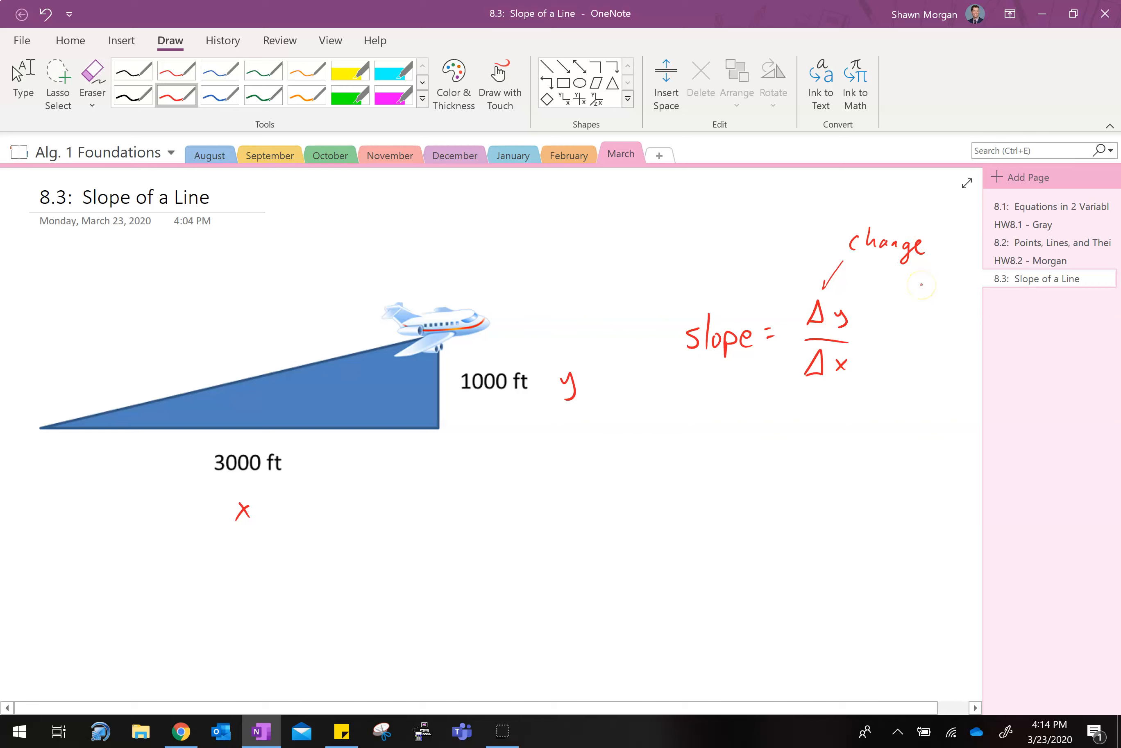
click(91, 74)
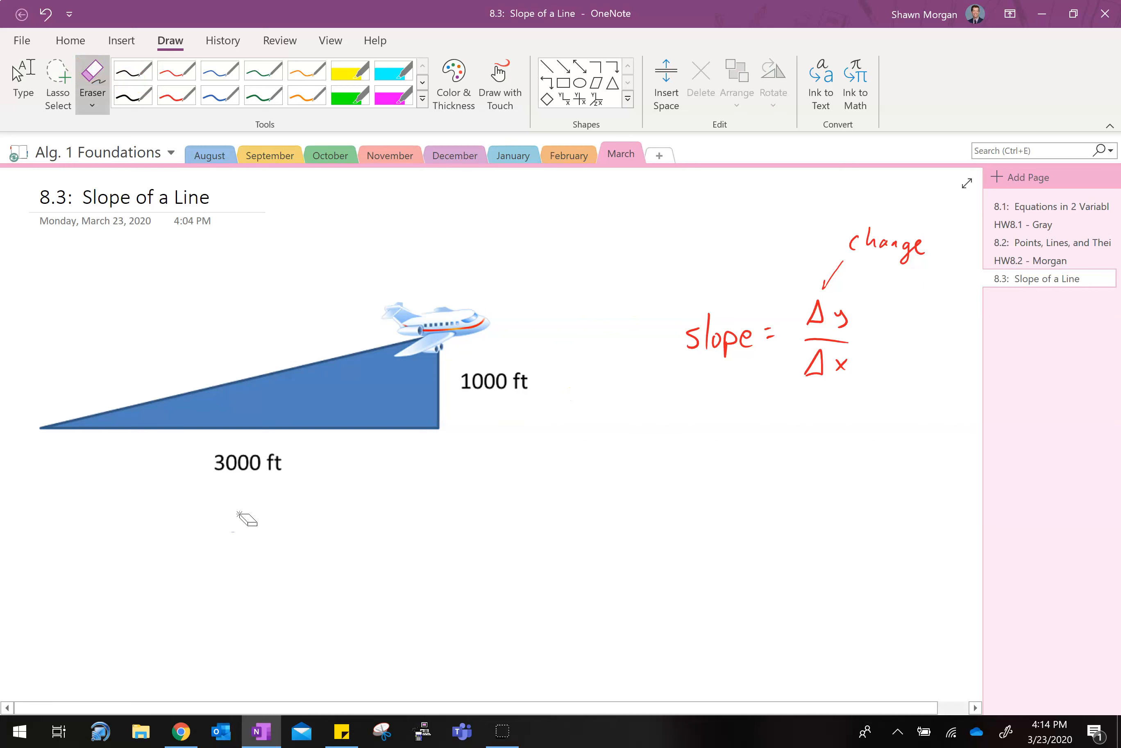
In blue ink write slope = 1000/3000 = 1/3 beneath the triangle
click(219, 94)
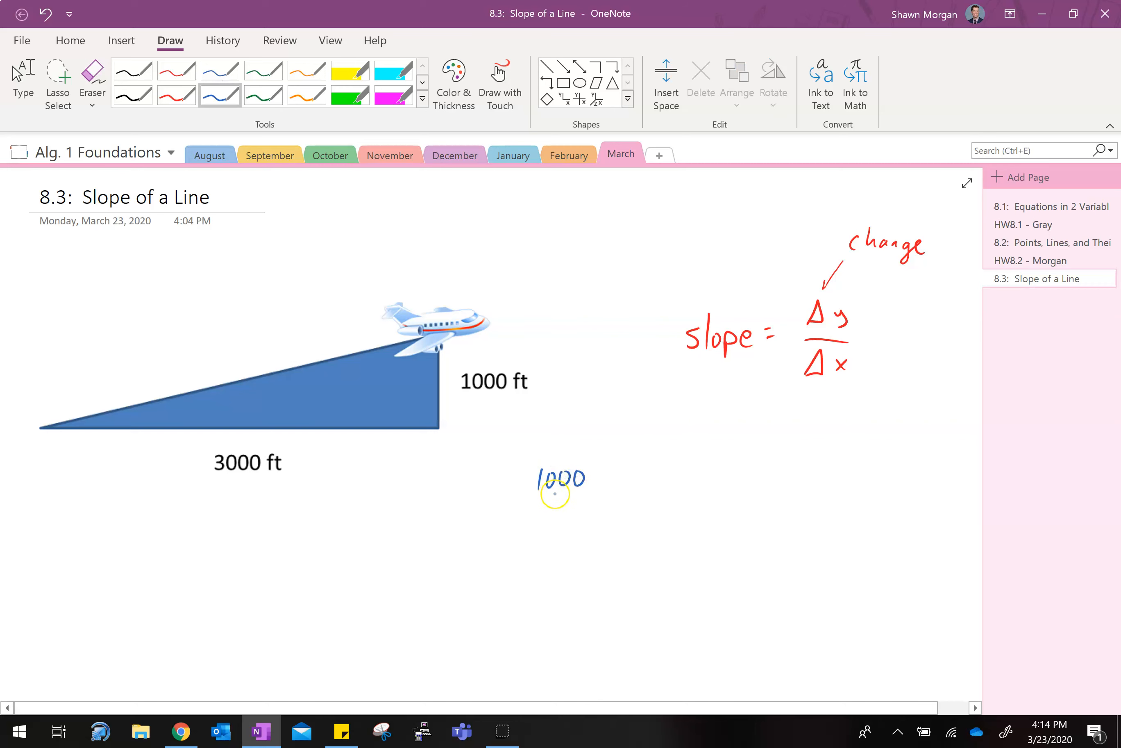
drag(530, 496, 586, 492)
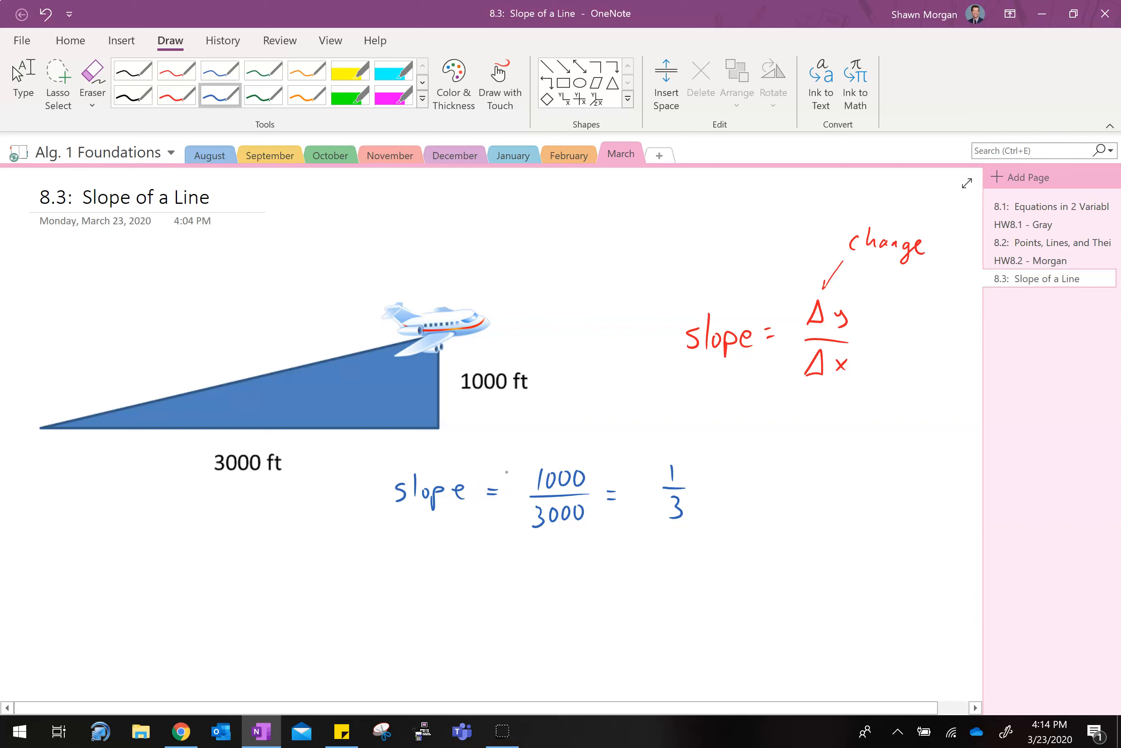
In black ink add 'rise over run', a rise arrow beside 1000 ft and a run arrow under 3000 ft
click(132, 95)
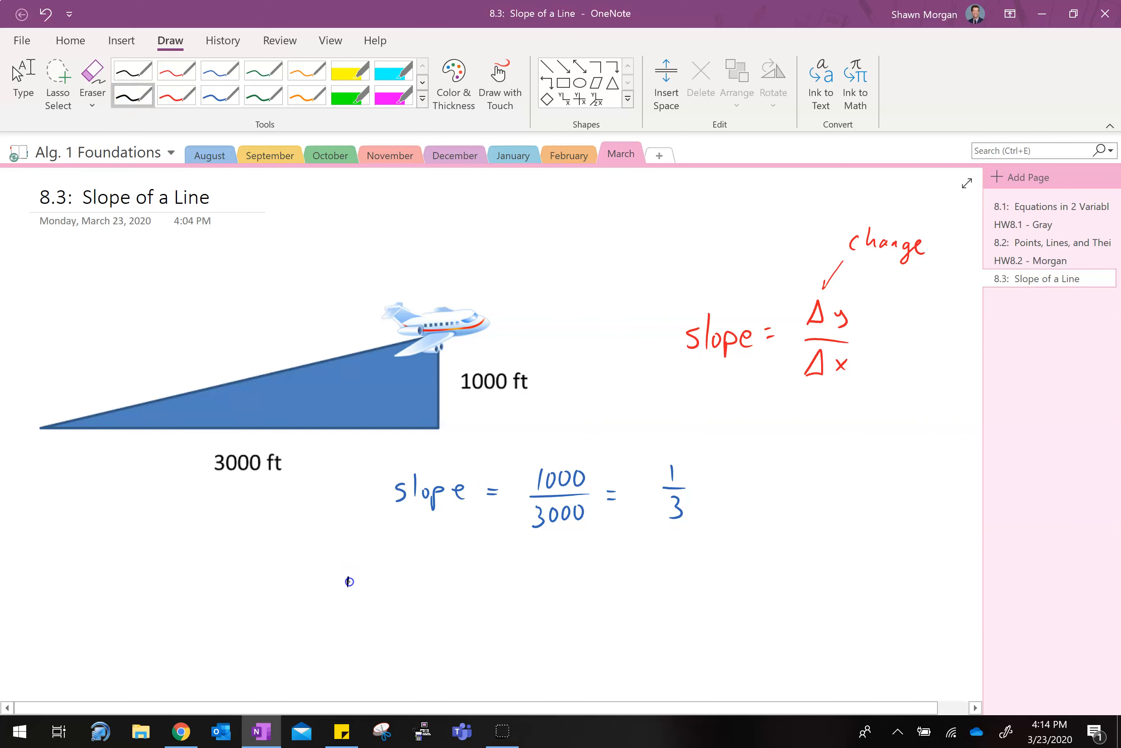
drag(343, 601, 429, 601)
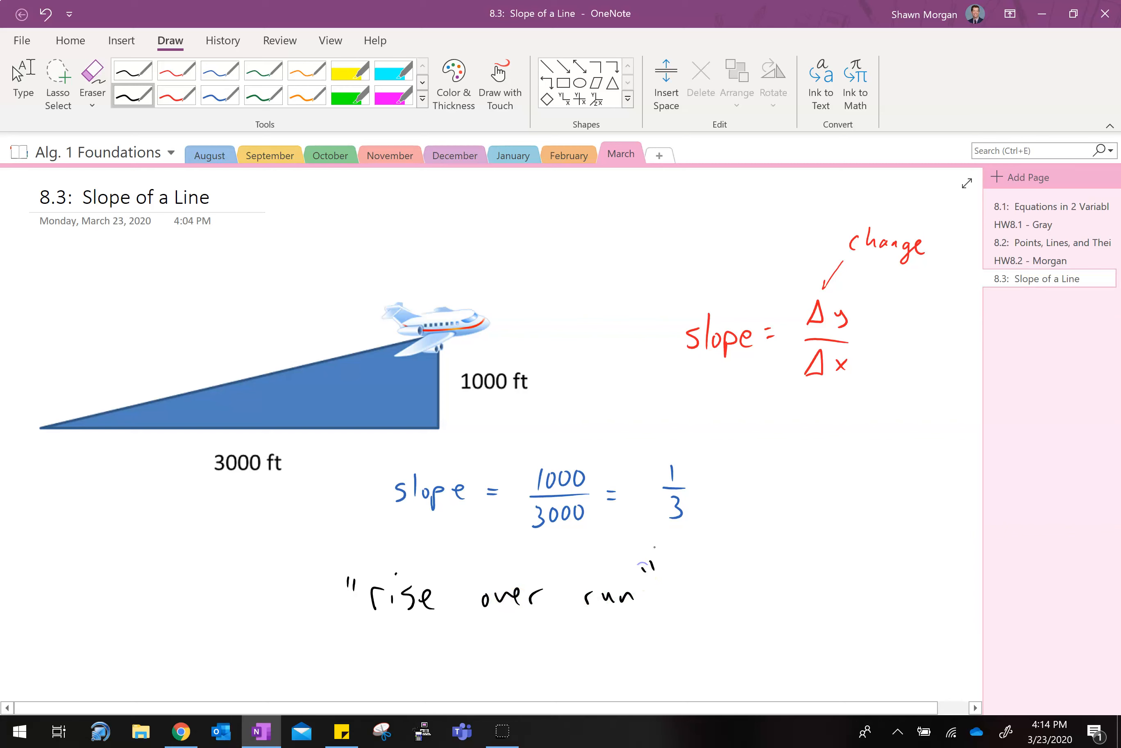
drag(562, 425, 568, 347)
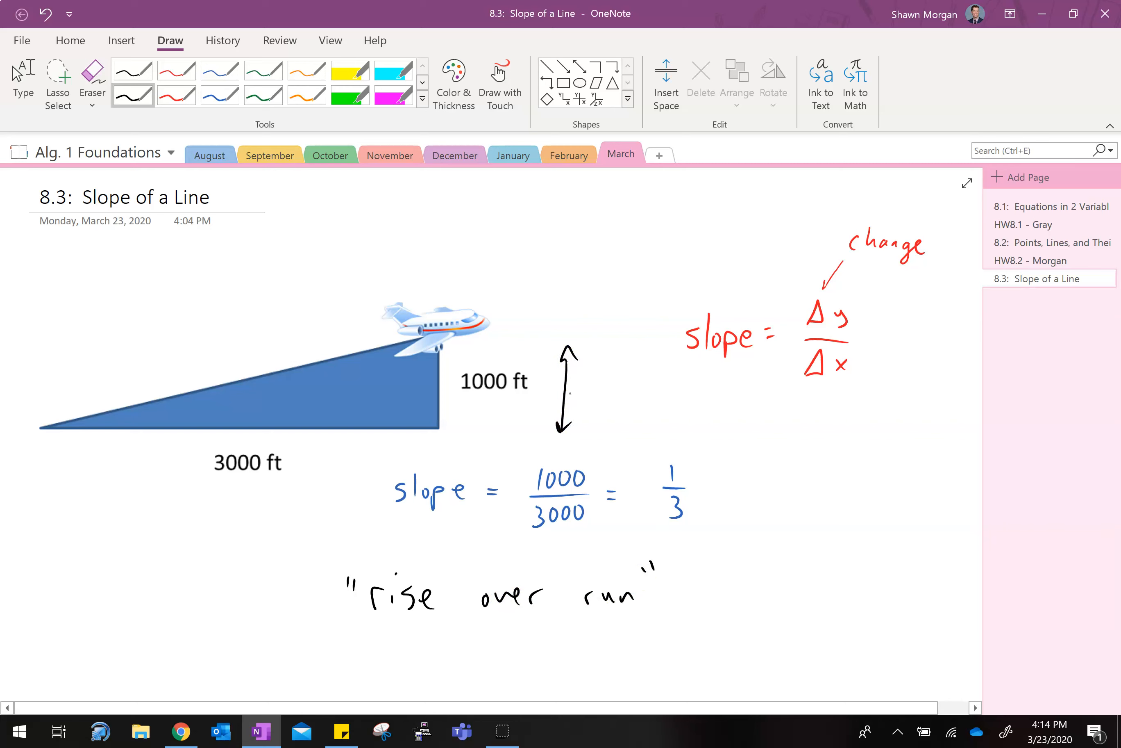
drag(97, 508, 333, 510)
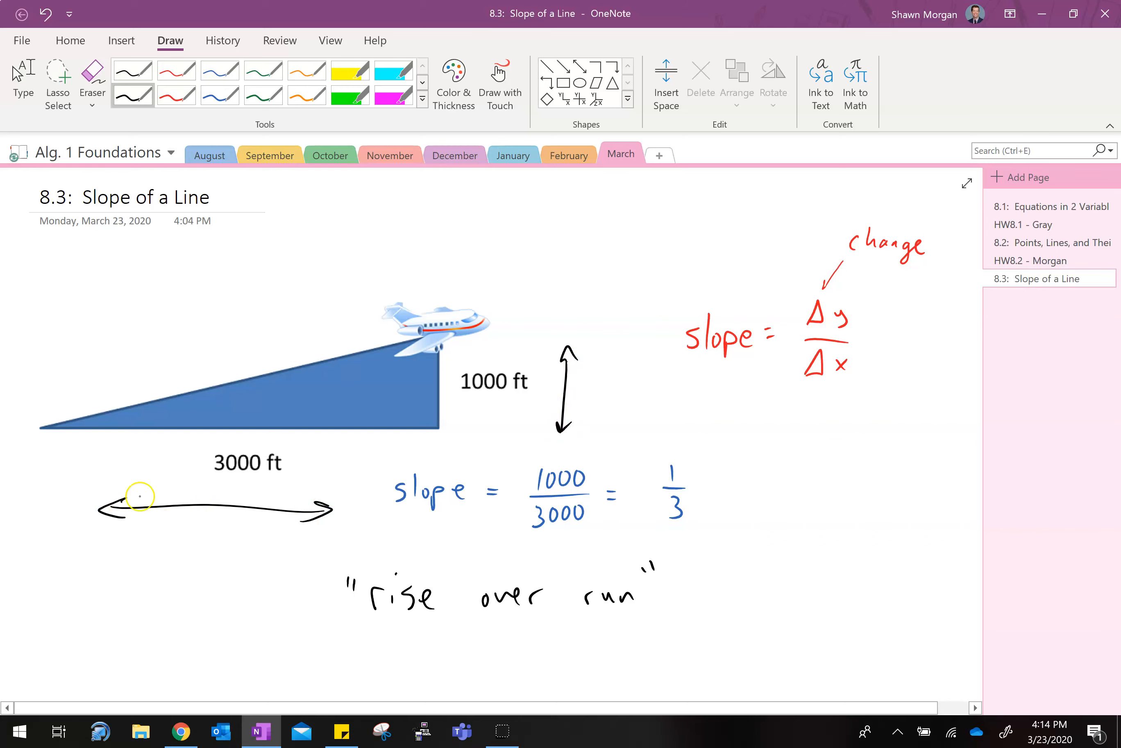
text(run)
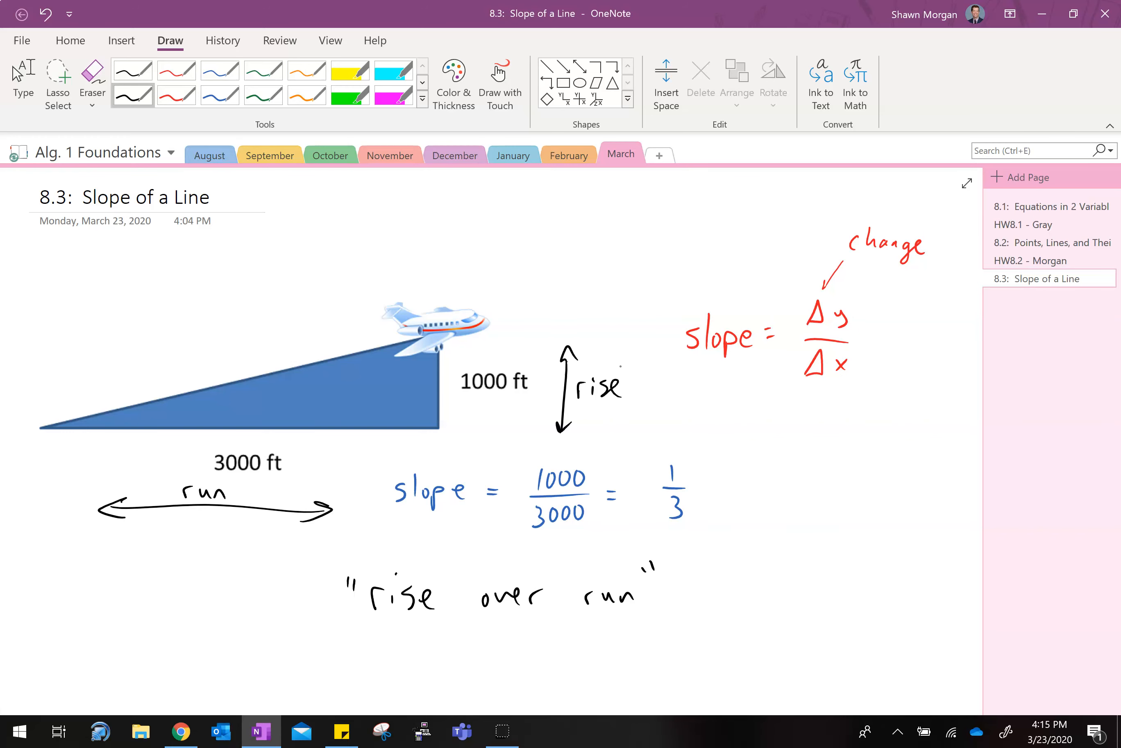
Sketch the y and x axes with tick marks and mark the point (2,1)
scroll(down, 3)
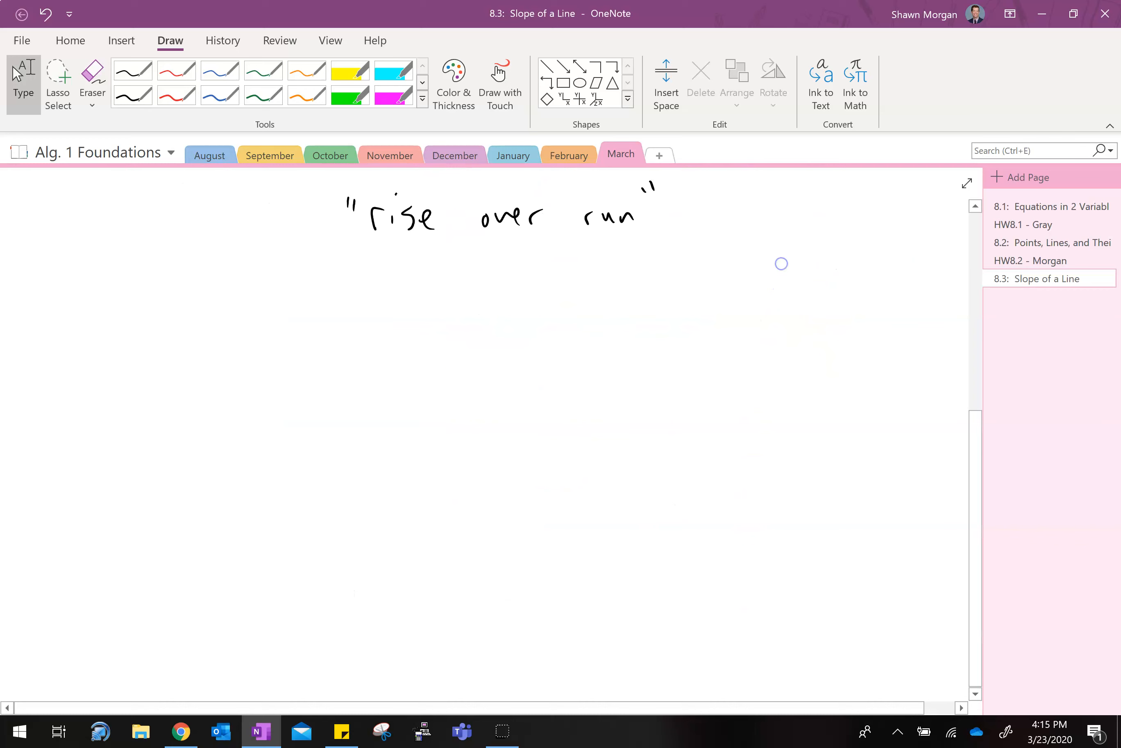
drag(227, 275, 244, 582)
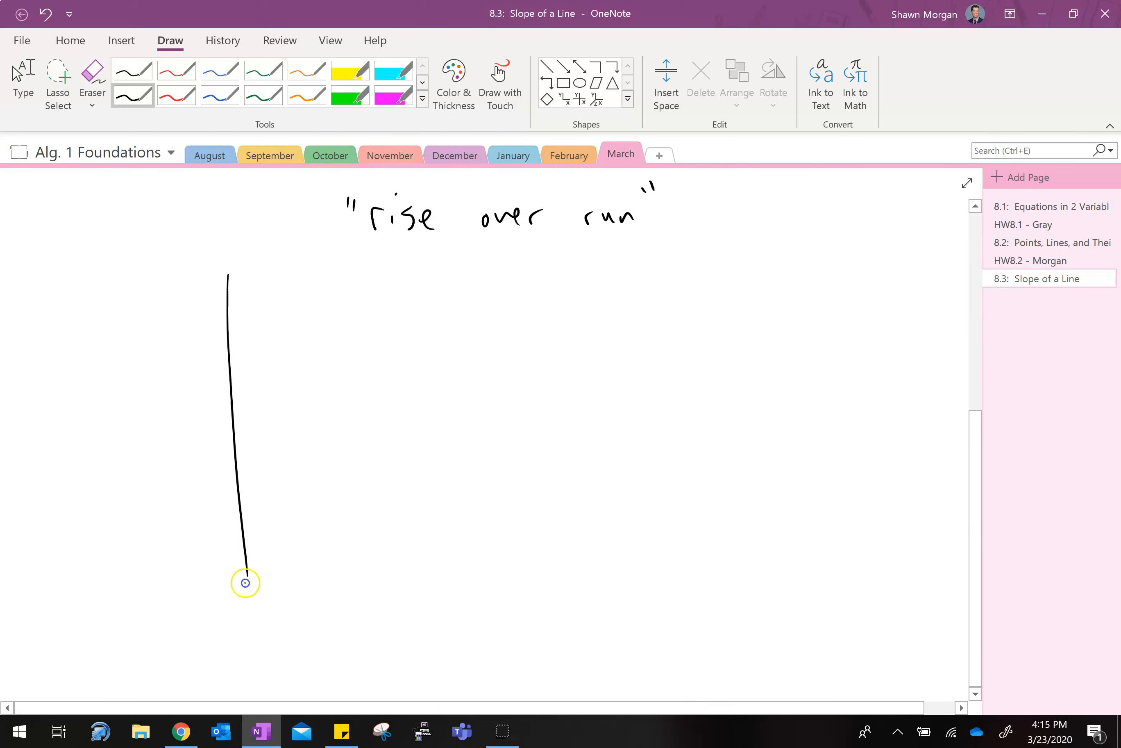
drag(76, 459, 543, 481)
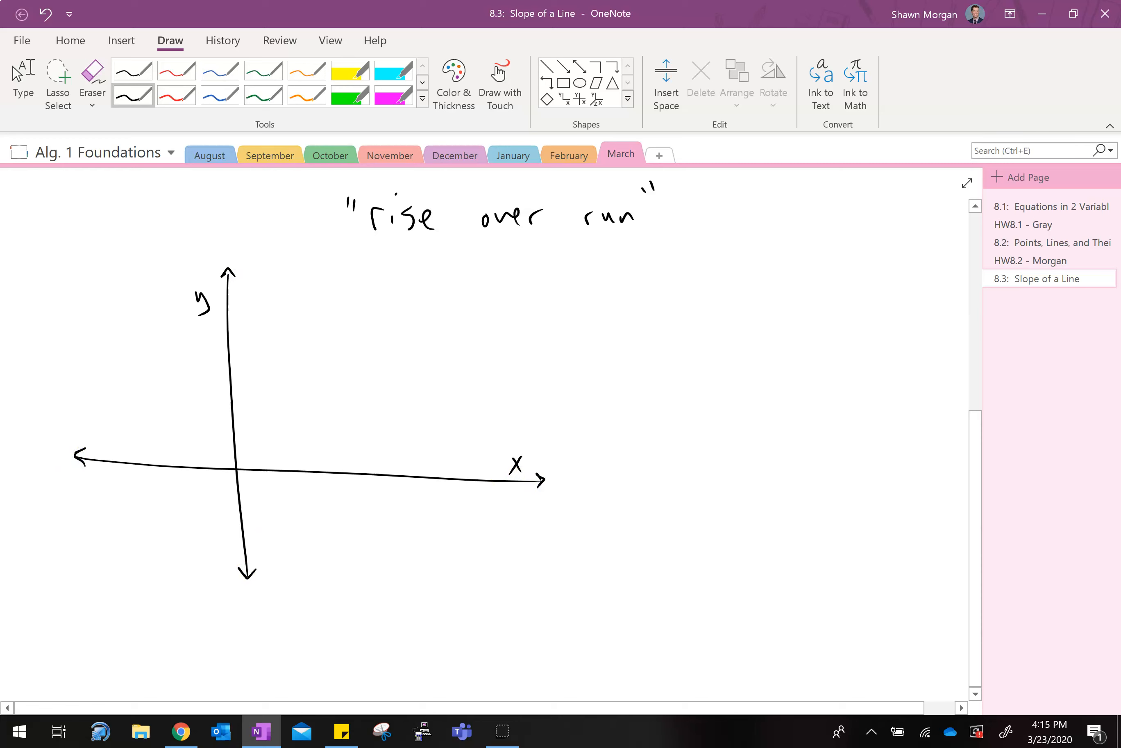
click(266, 464)
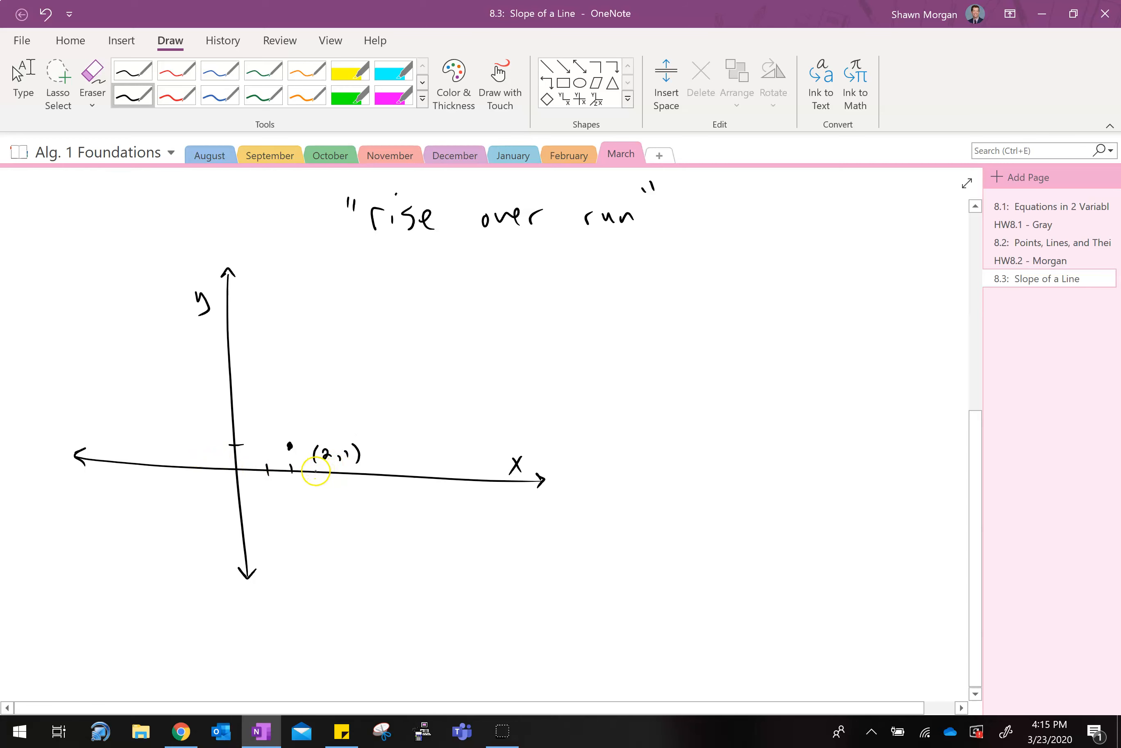
drag(315, 470, 389, 475)
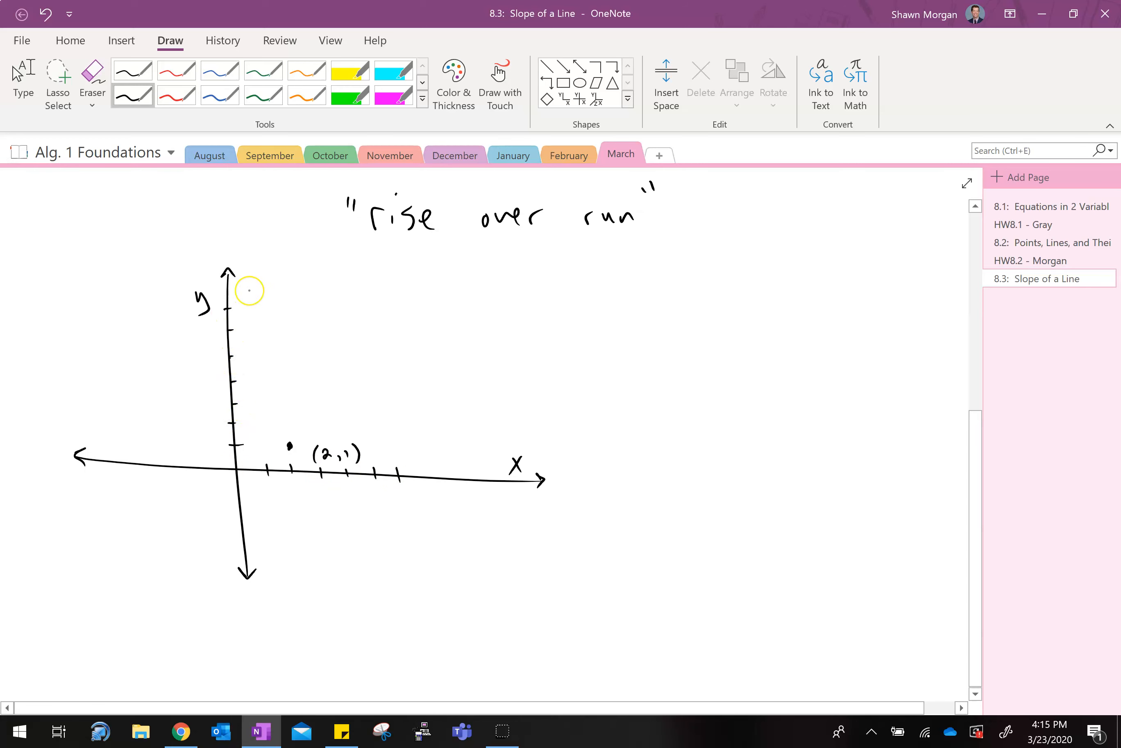
mouse_move(379, 482)
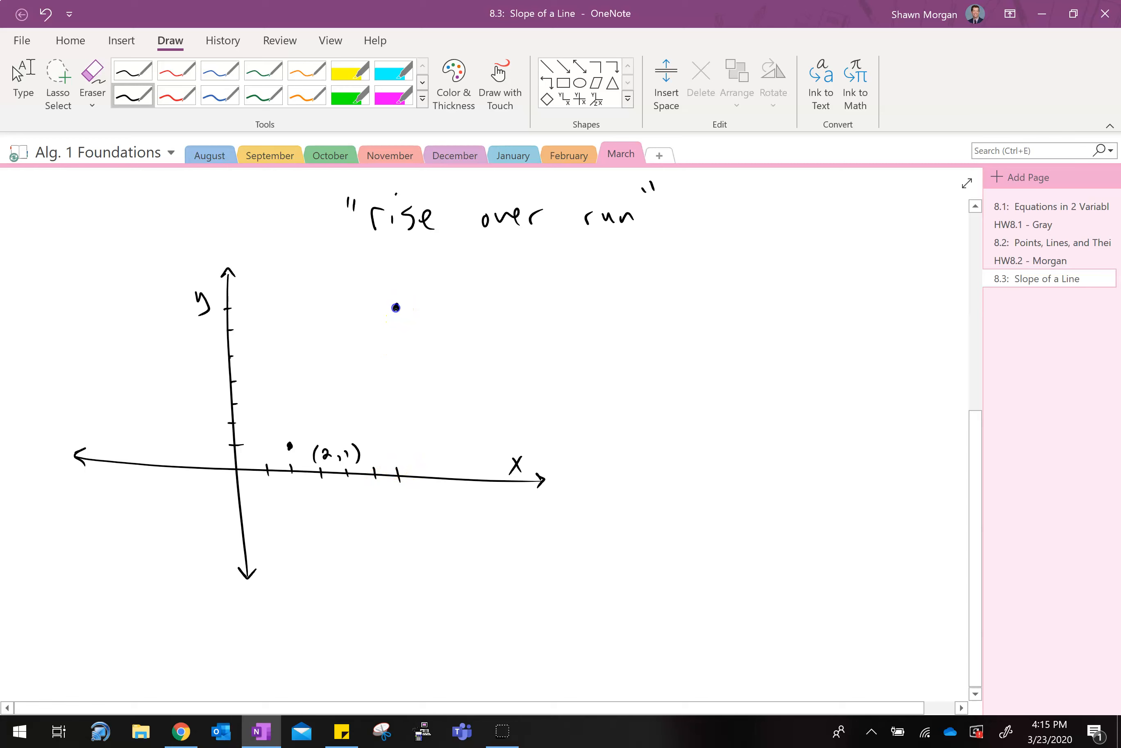
Plot and label the second point (6,7), then take the red pen
drag(395, 307, 441, 322)
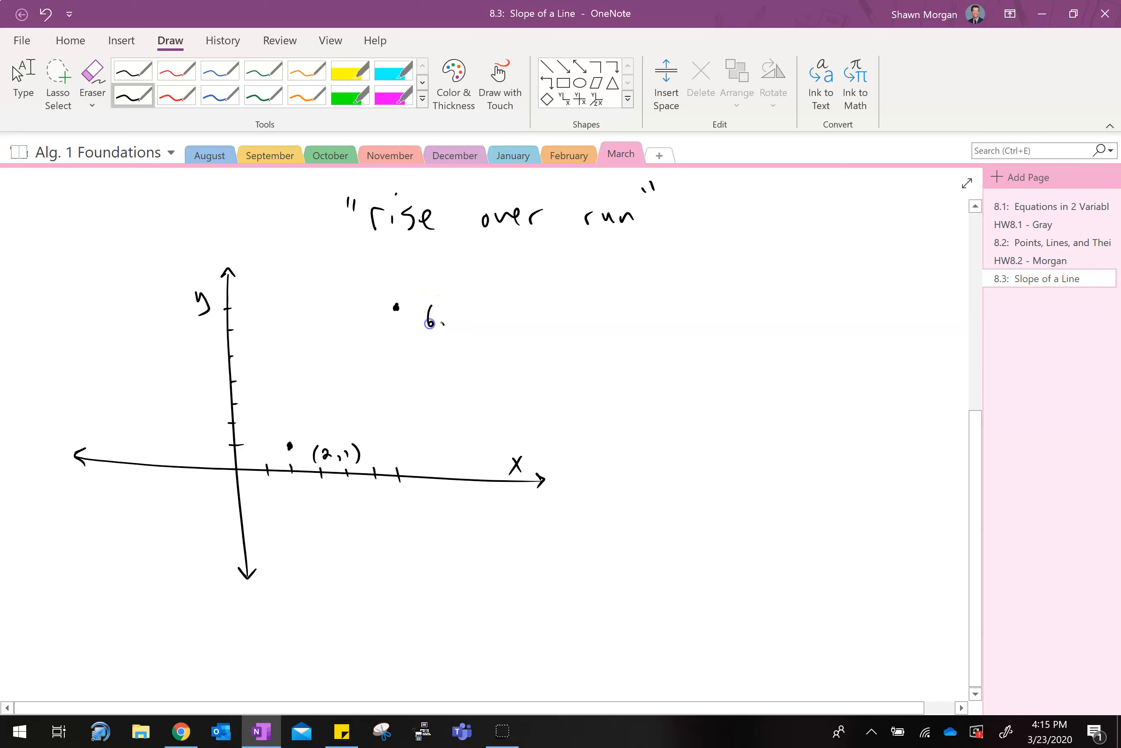
text((6,7))
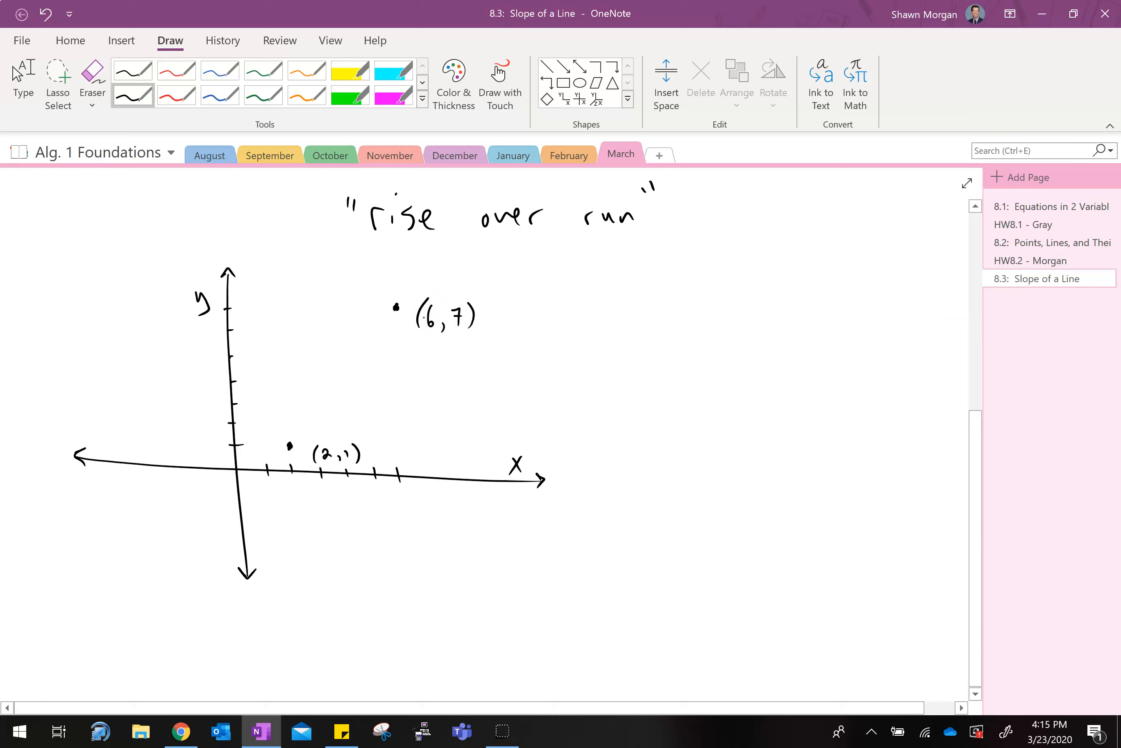
click(176, 96)
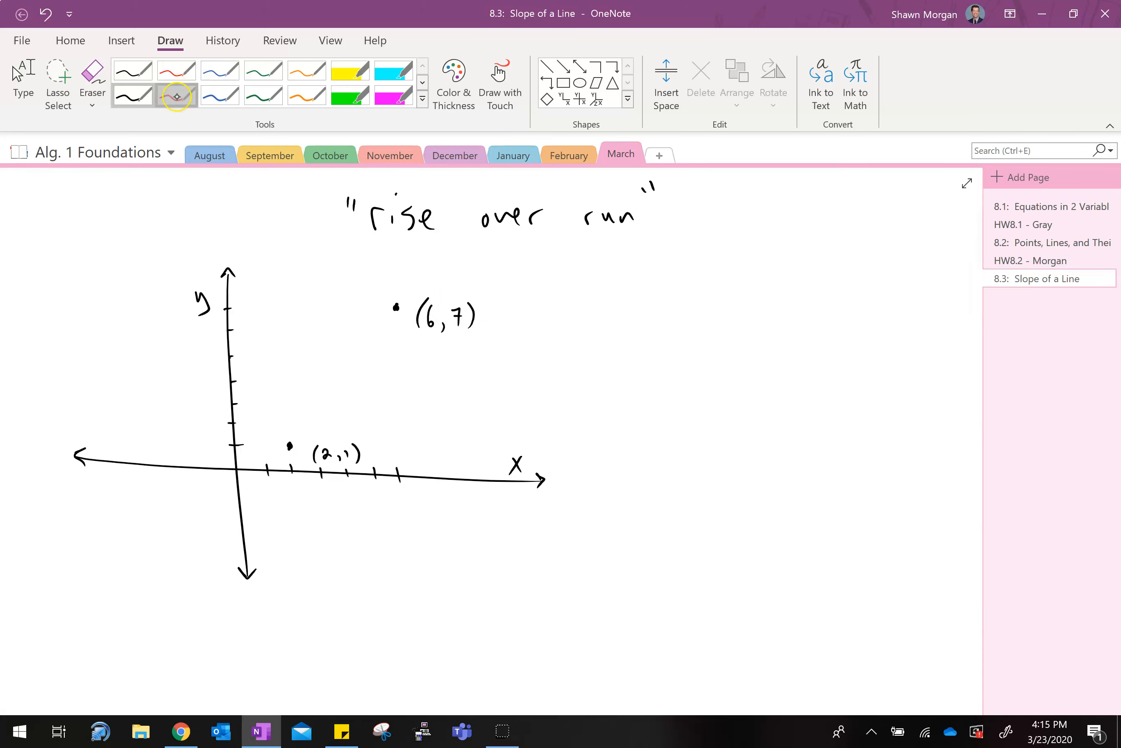
In red draw the rise of 6 up from (2,1) and the run of 4 across to (6,7)
drag(288, 446, 287, 417)
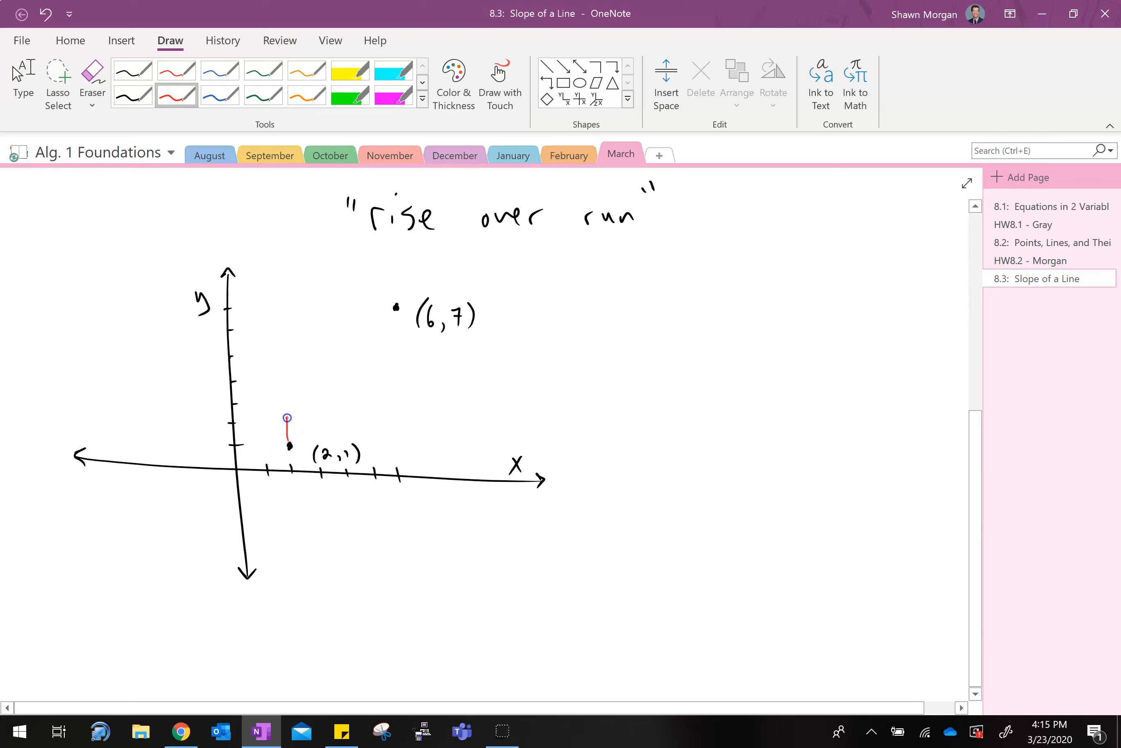
drag(289, 445, 282, 307)
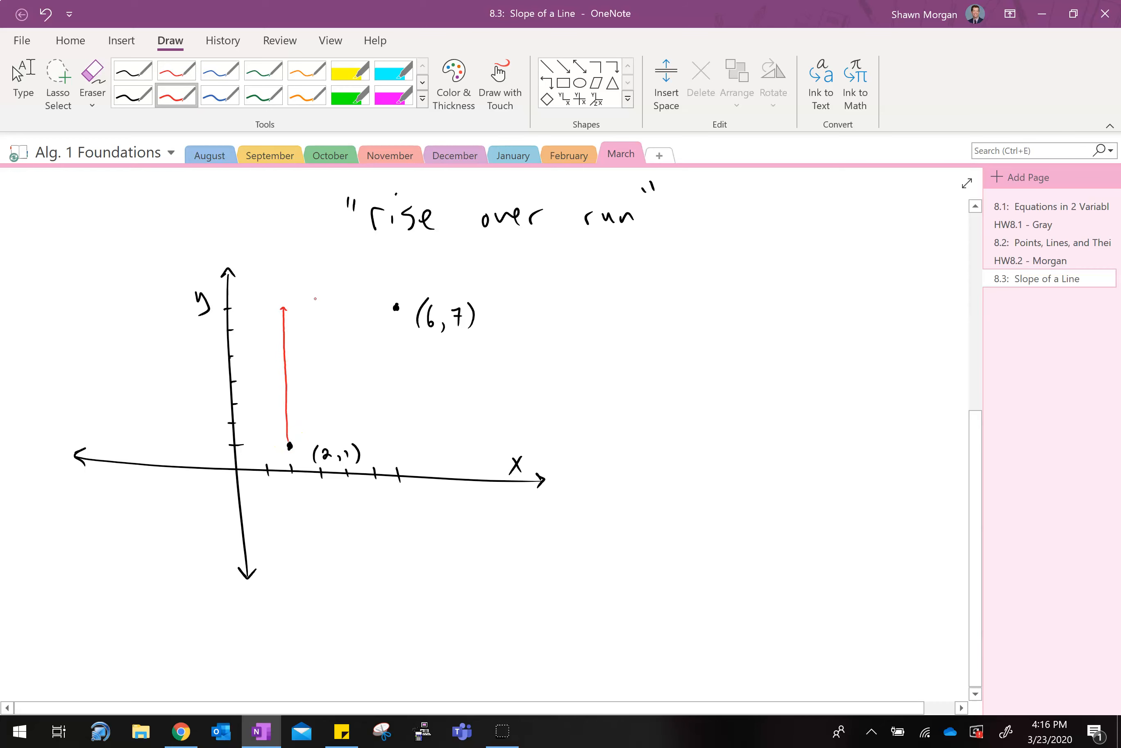
drag(284, 306, 377, 303)
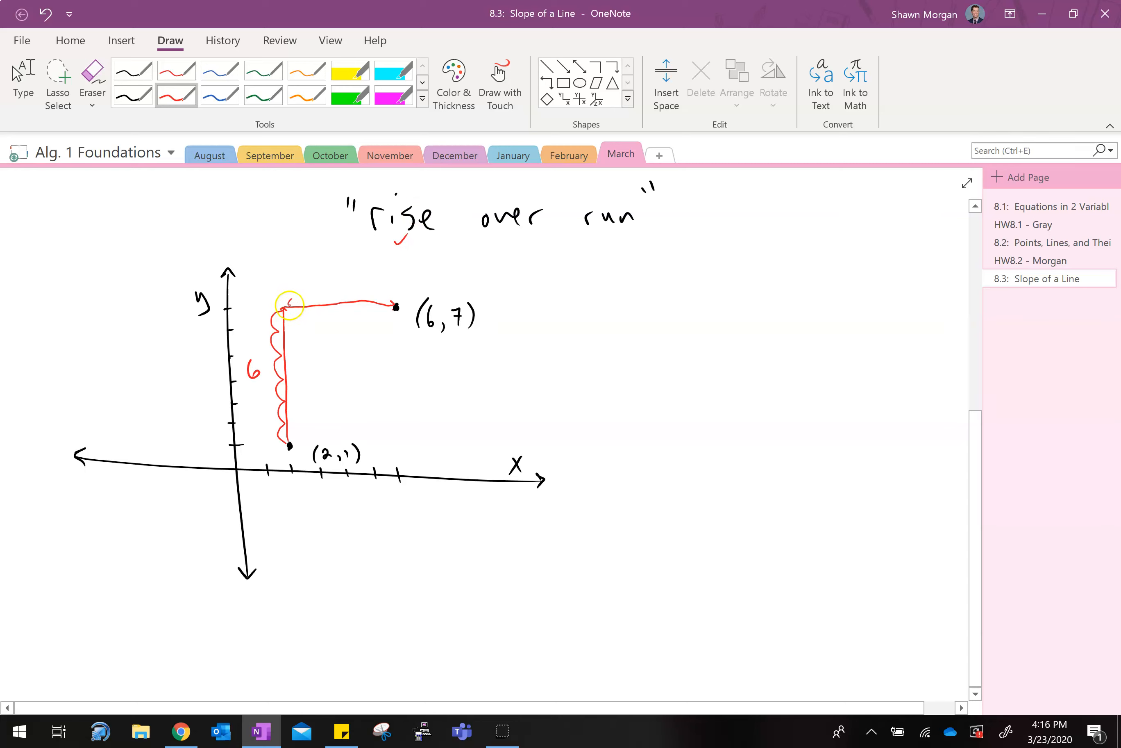
drag(286, 305, 396, 305)
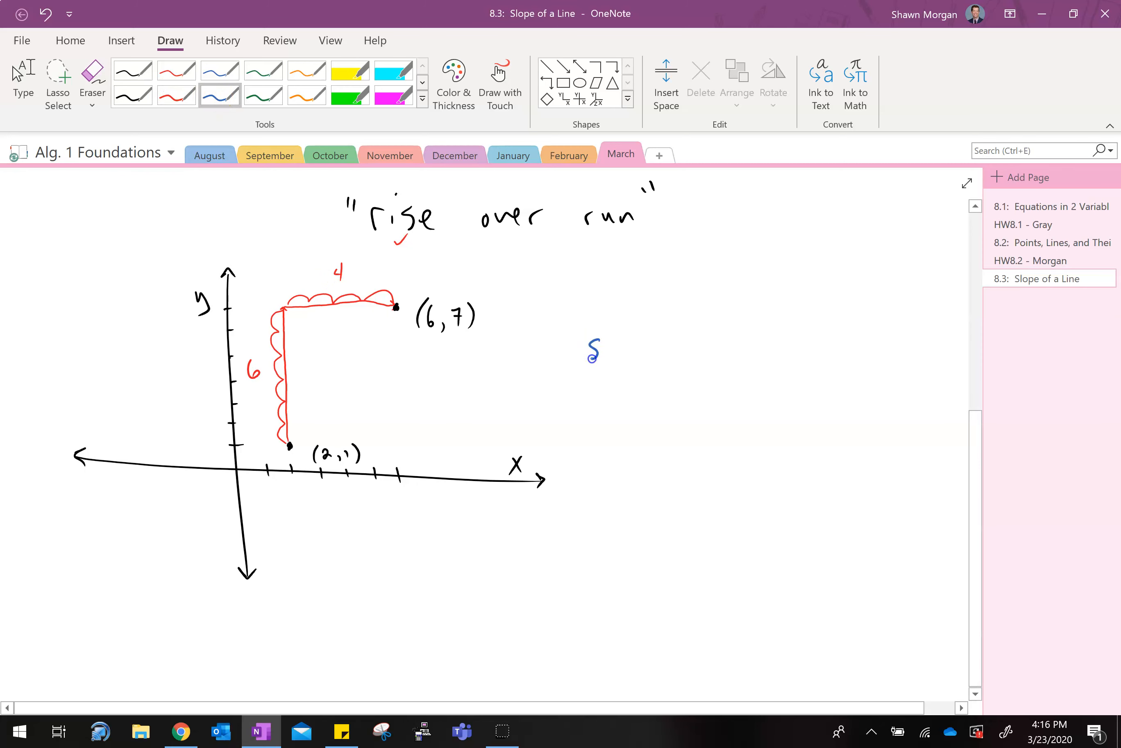
In blue draw the line through both points and write slope = 6/4 = 3/2, boxing 3/2
text(slope)
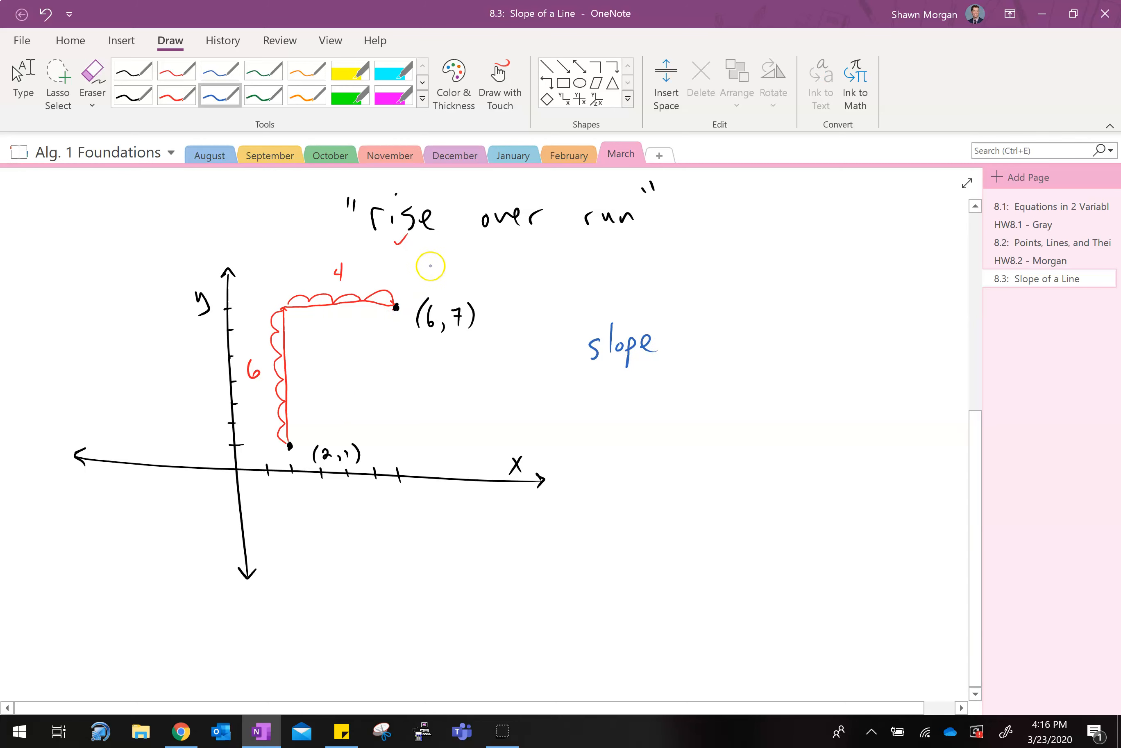
drag(270, 475, 430, 267)
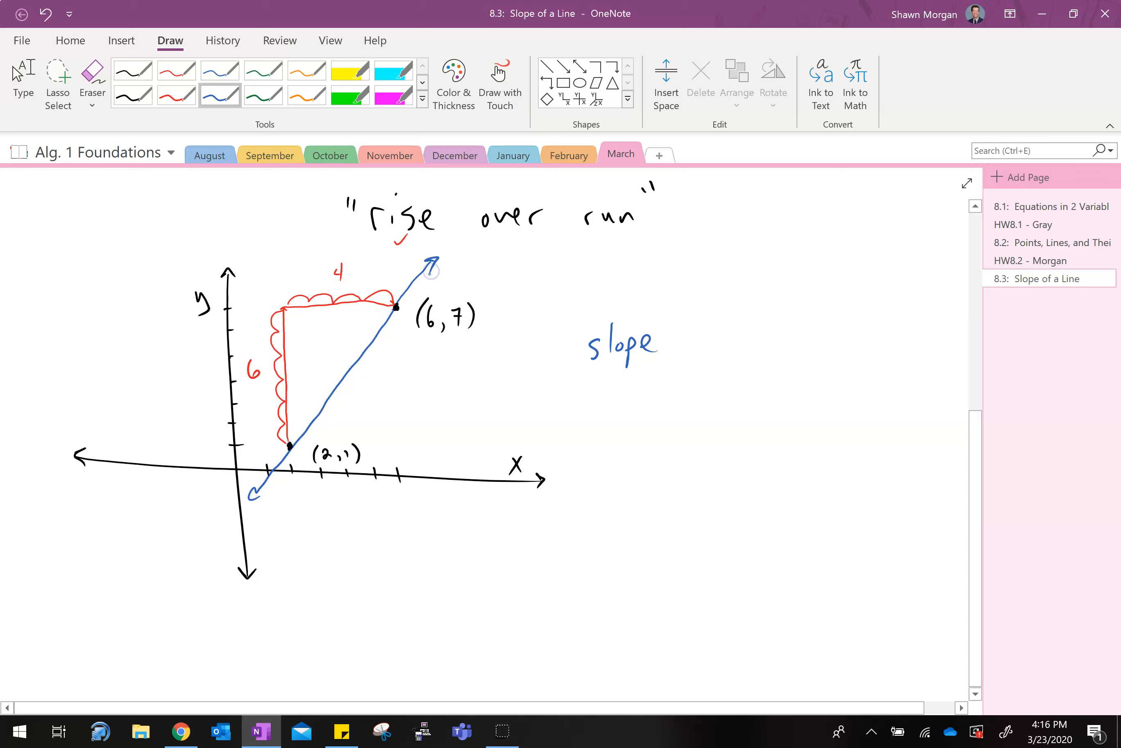
text(= 6/4 = 3/2)
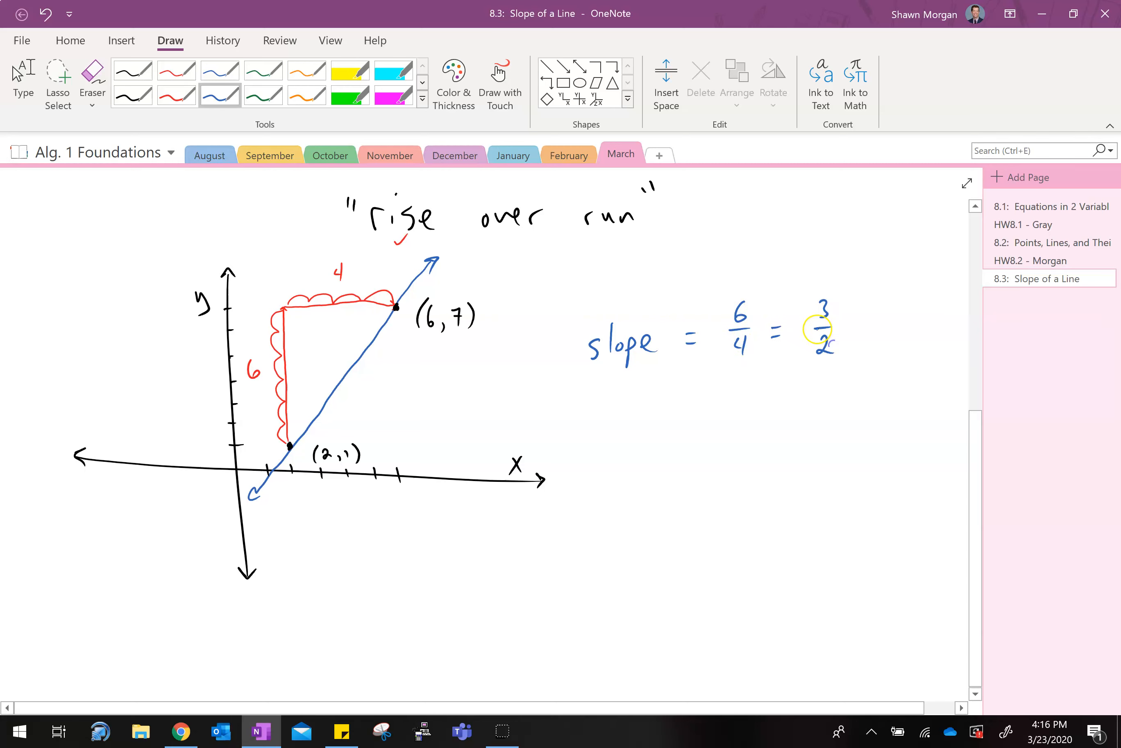
drag(793, 293, 851, 365)
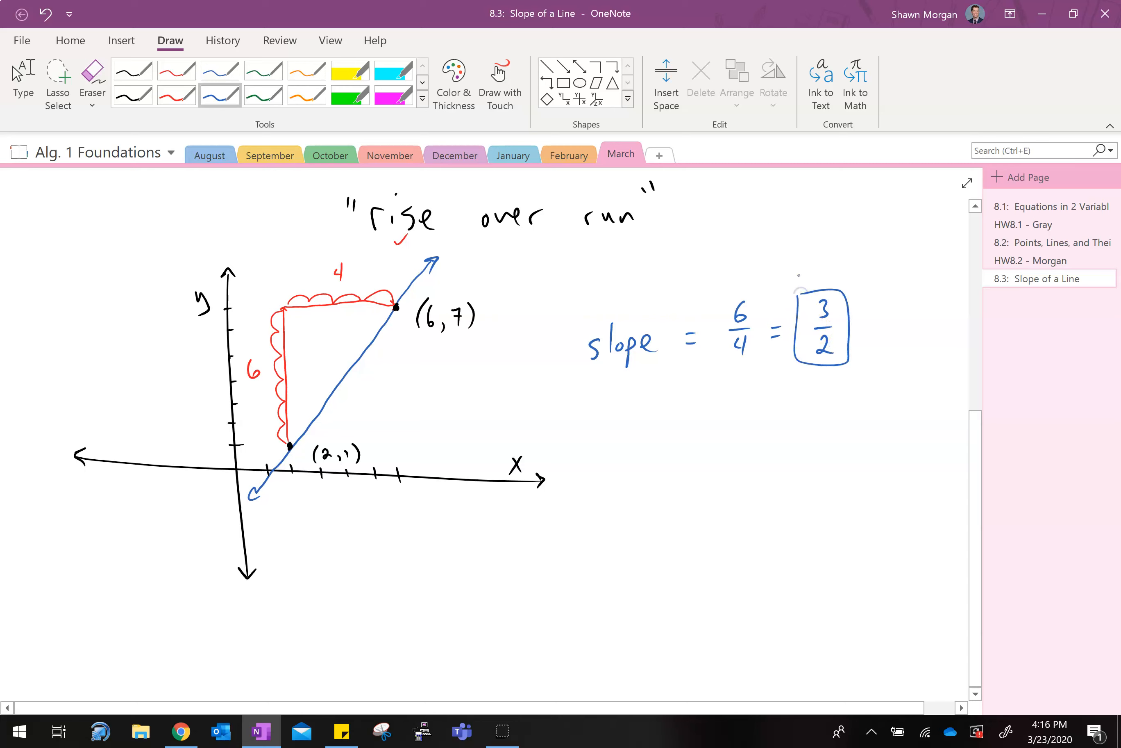